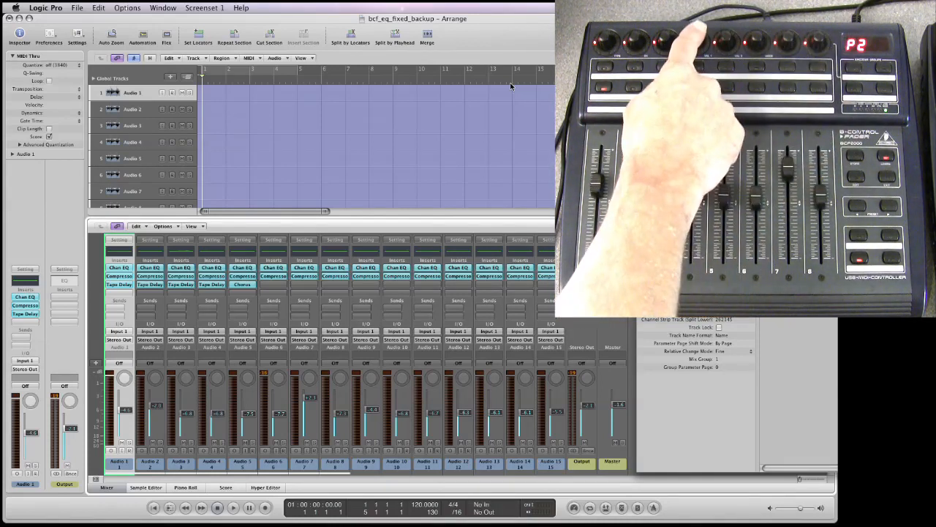
Step: Open the Compressor insert on Audio 4 and position its window over the arrange area
left_click(211, 266)
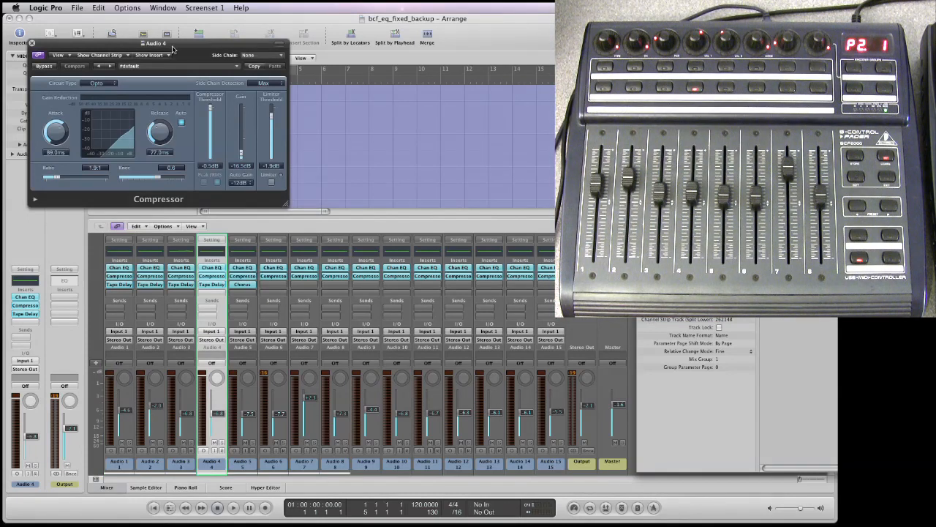
left_click_drag(155, 44, 325, 71)
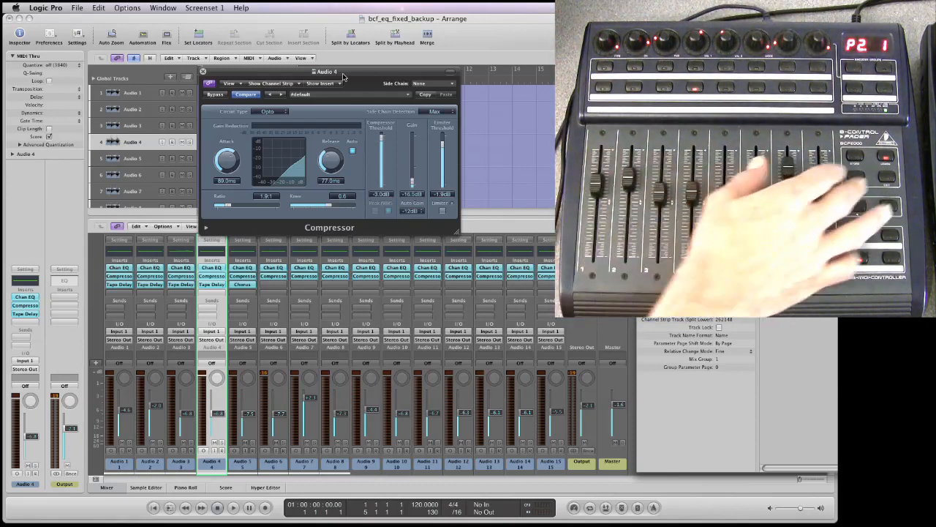
left_click(202, 70)
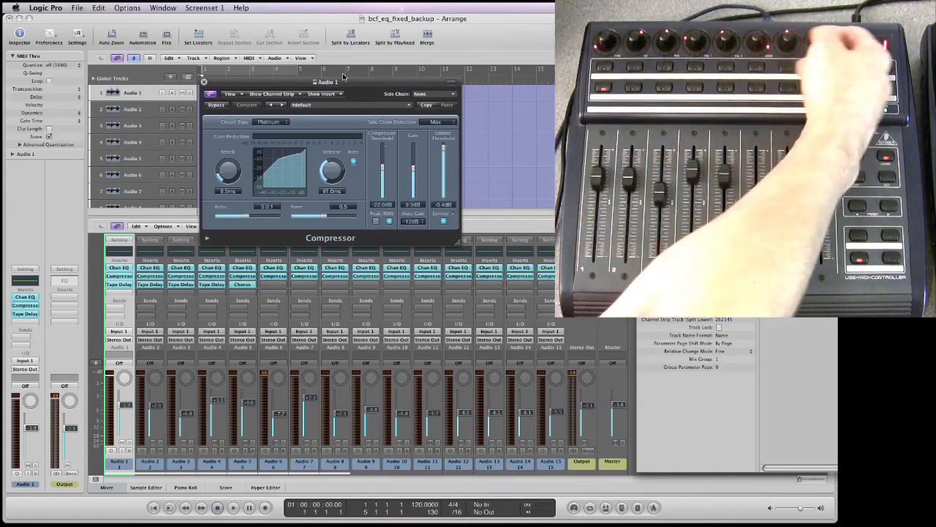
left_click(246, 105)
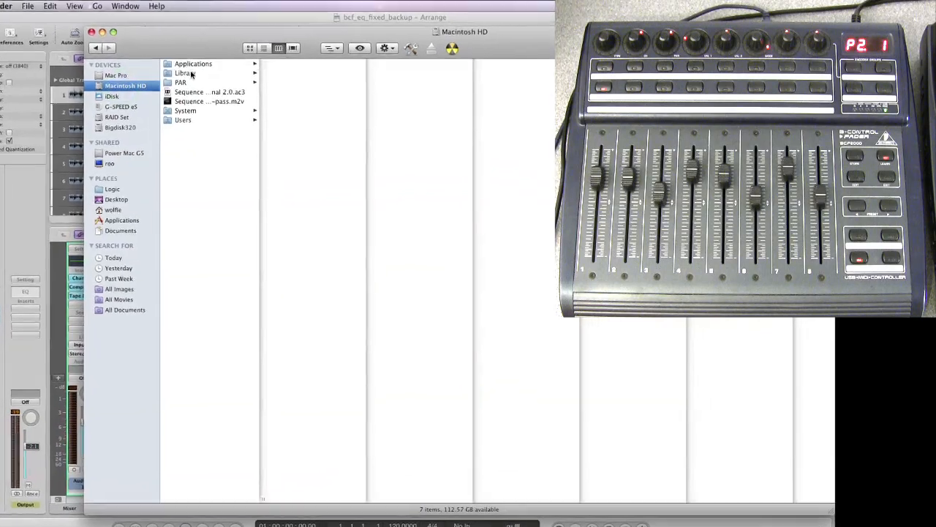
Step: Navigate Library > Logic Plug-In Settings > Compressor and select CSParameterOrder.plist
left_click(184, 73)
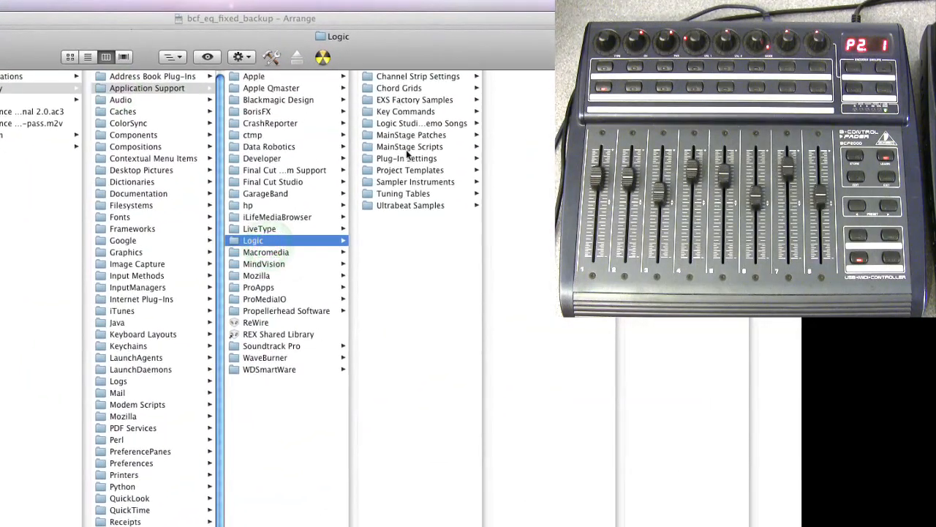
left_click(407, 158)
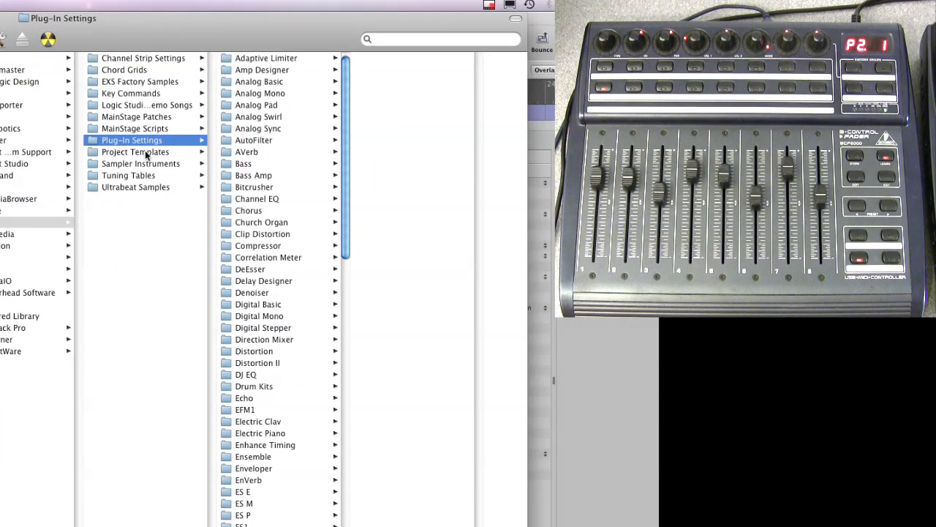
mouse_move(256, 84)
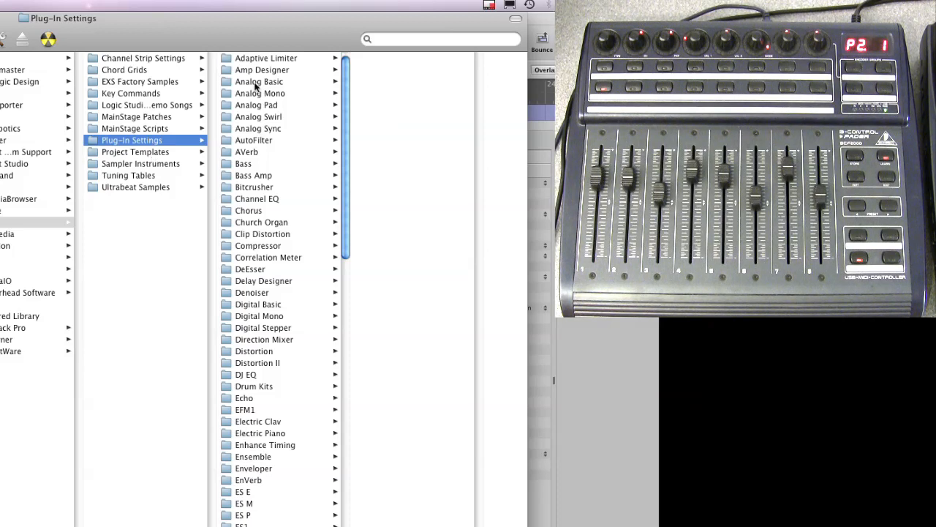
left_click(257, 246)
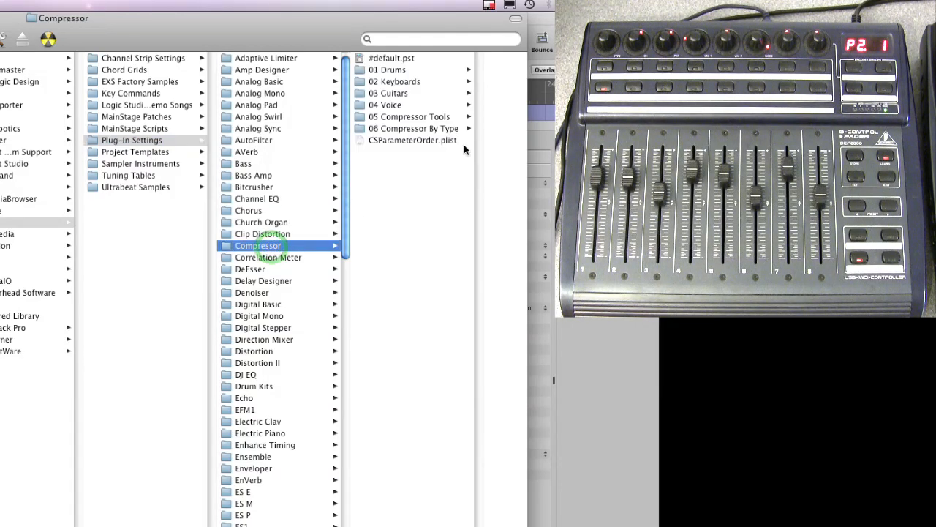
mouse_move(465, 150)
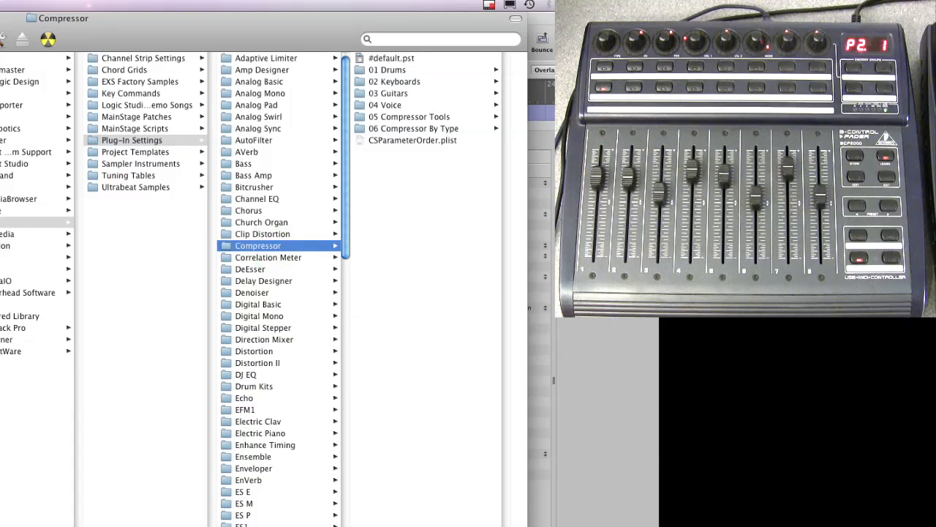
left_click(413, 141)
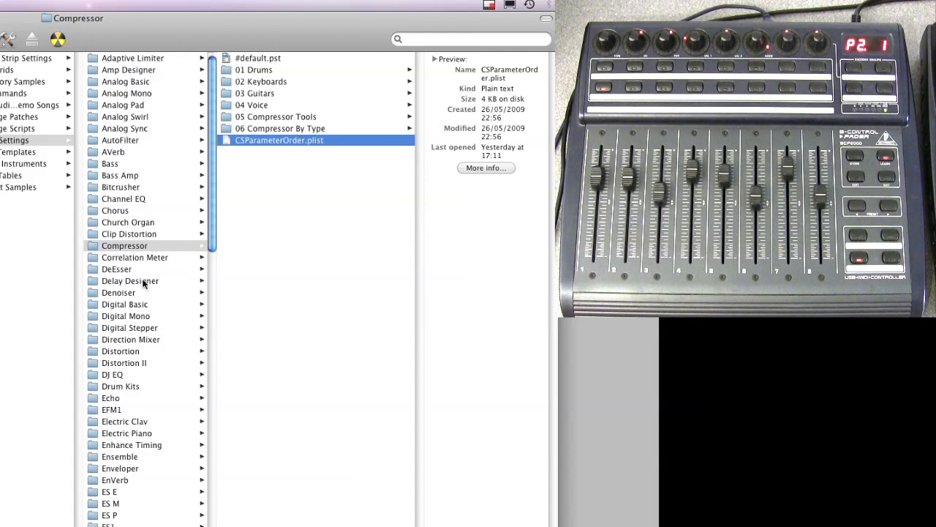
Step: Browse the DeEsser, DJ EQ, Chorus and AutoFilter folders to see their CSParameterOrder.plist files
left_click(117, 269)
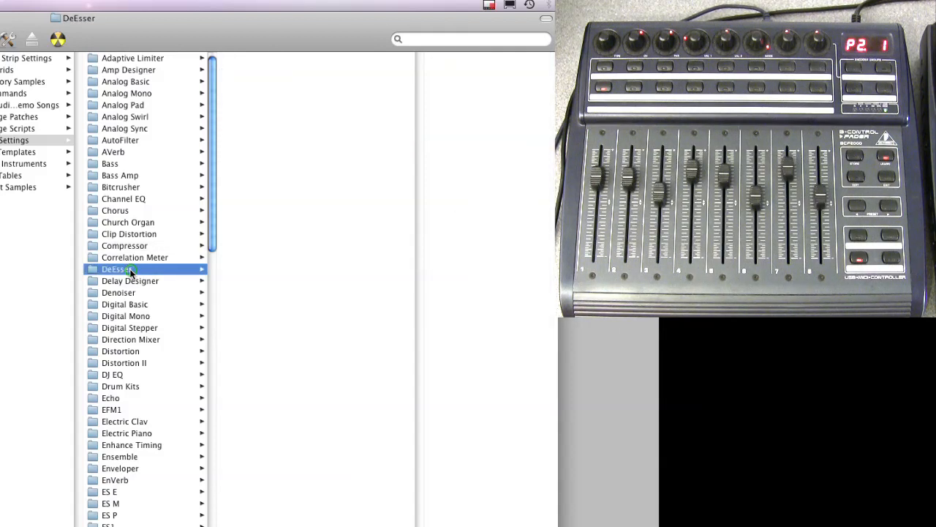
left_click(115, 269)
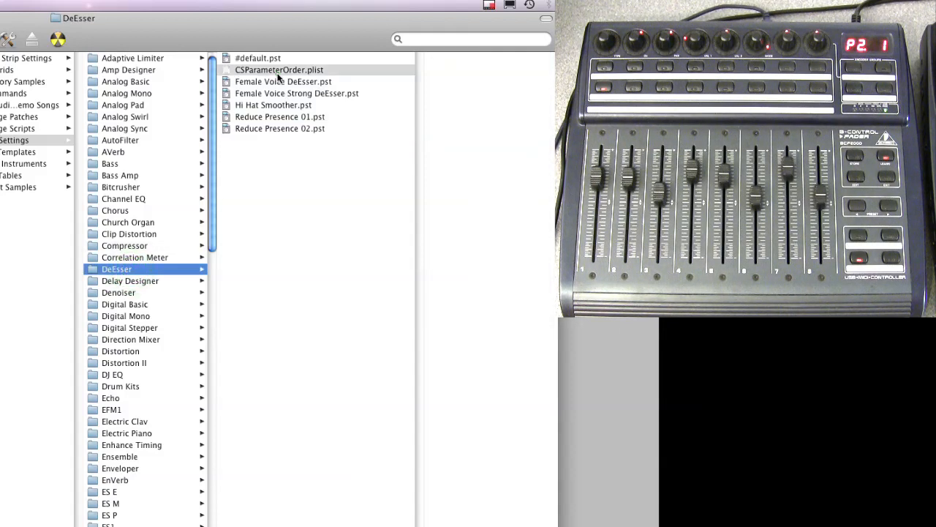
left_click(278, 70)
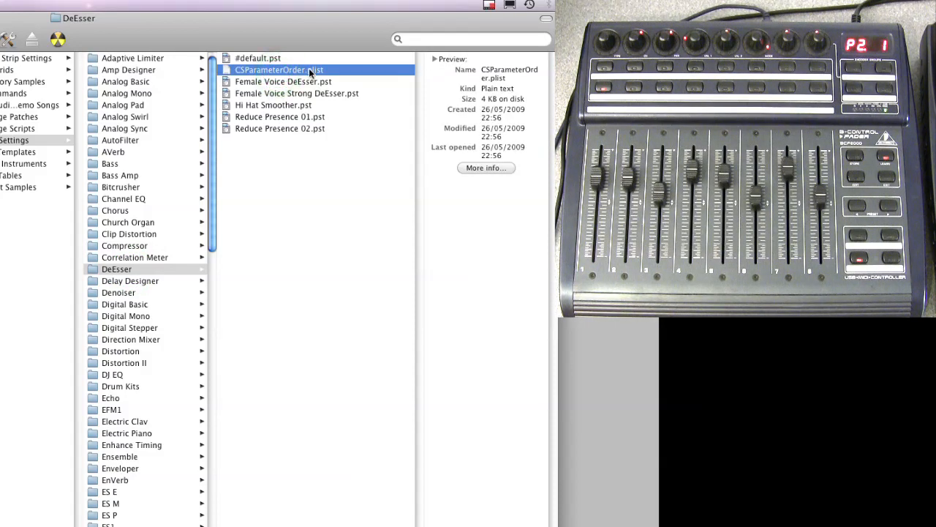
mouse_move(204, 323)
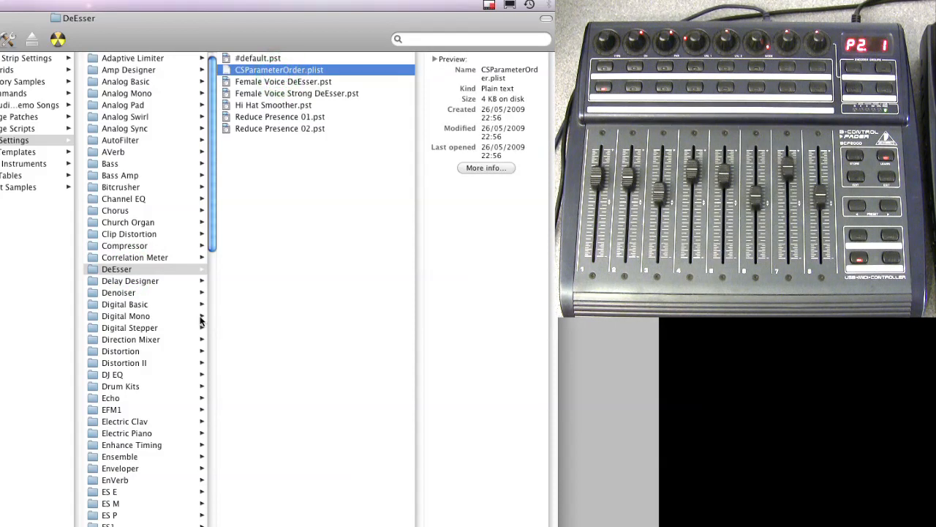
mouse_move(118, 378)
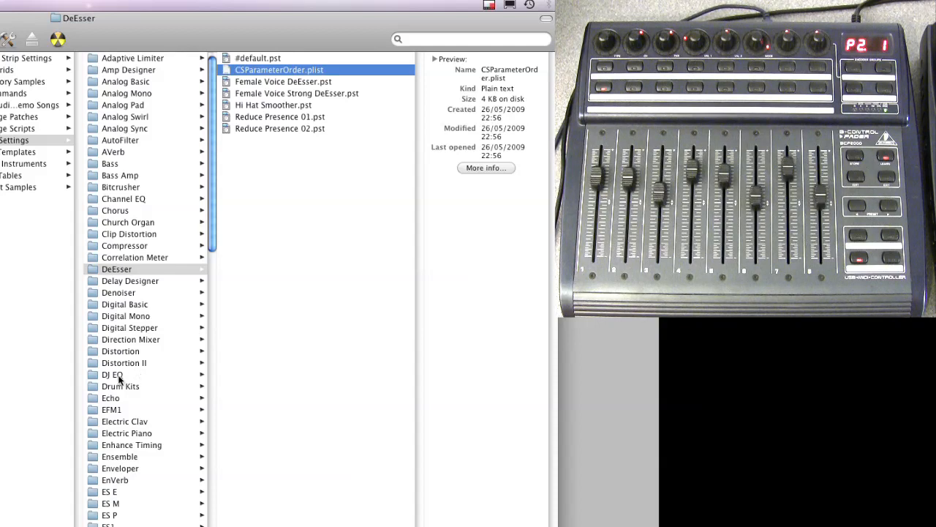
left_click(111, 375)
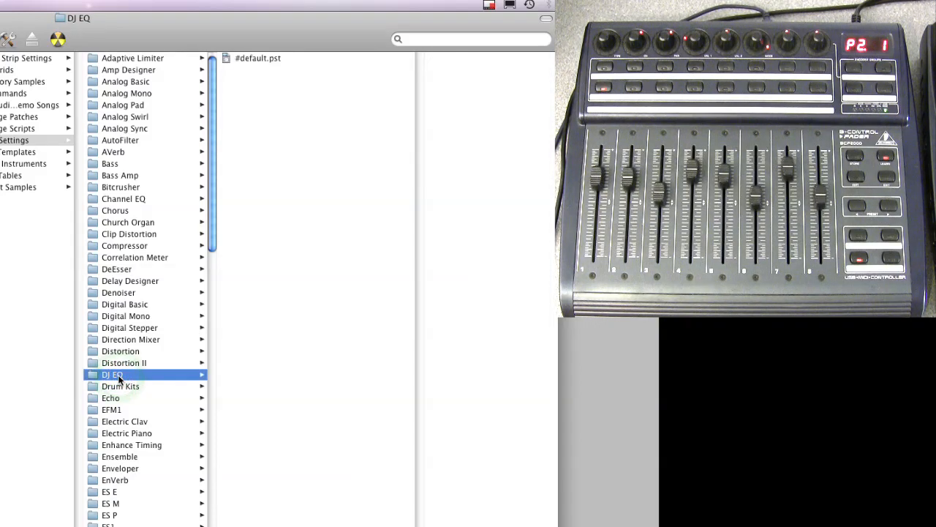
left_click(114, 211)
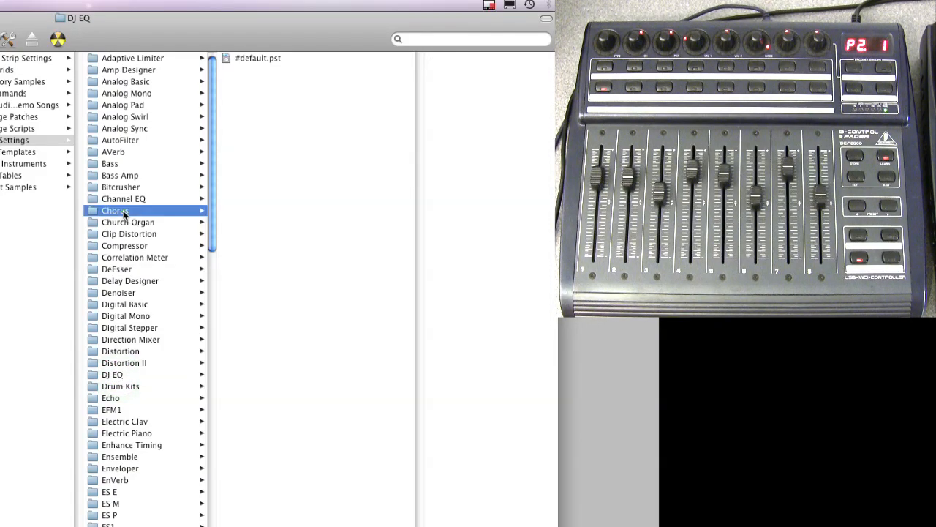
left_click(114, 211)
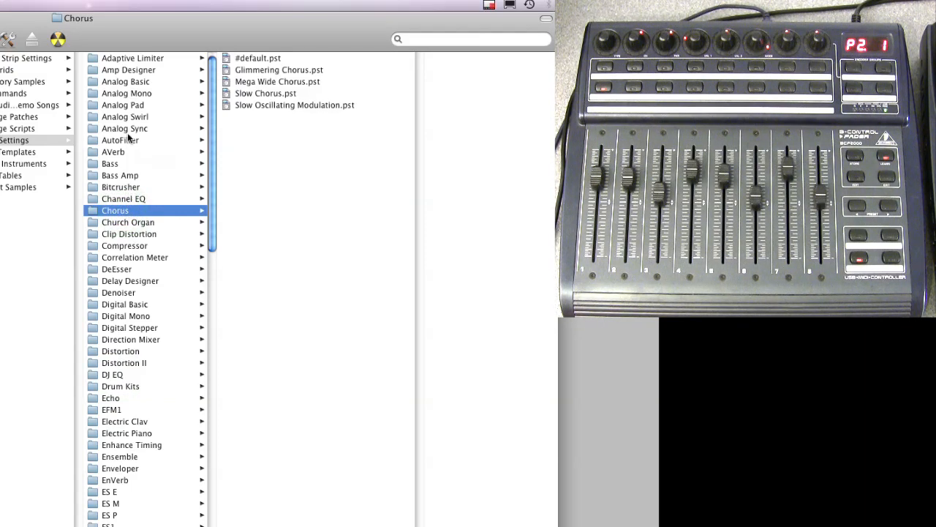
left_click(120, 140)
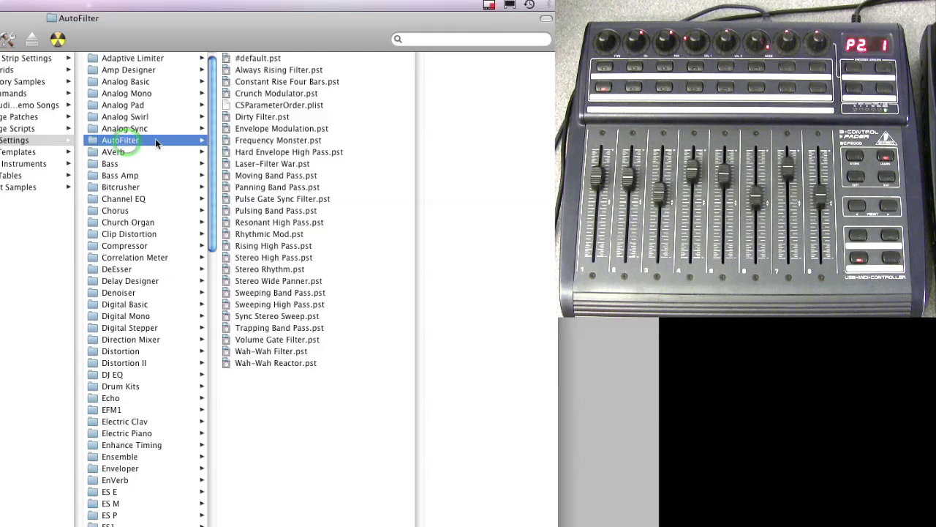
left_click(278, 106)
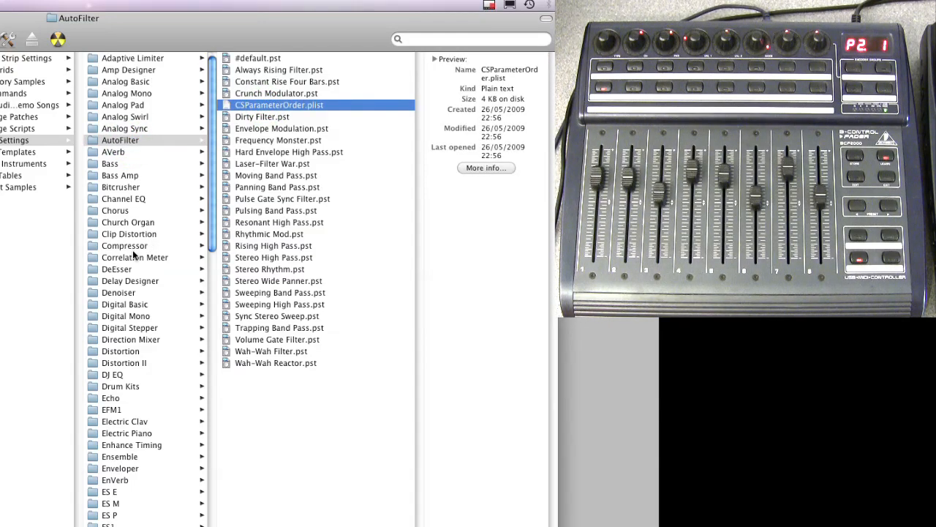
Step: Return to the Compressor folder and open CSParameterOrder.plist as text in TextEdit
left_click(125, 246)
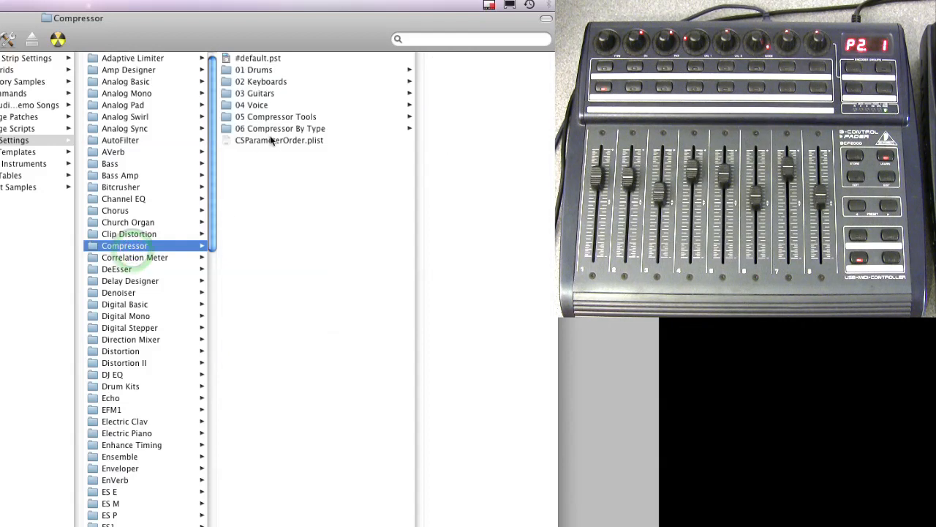
left_click(278, 141)
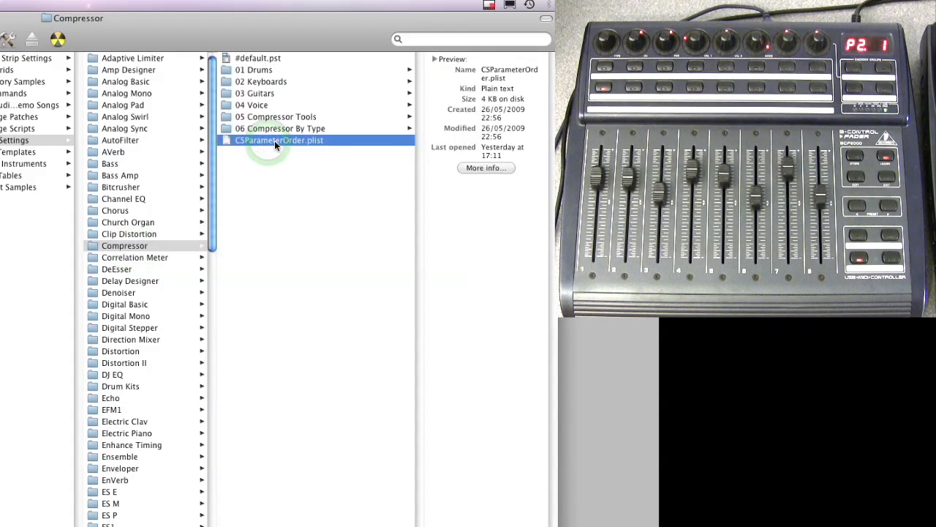
left_click(278, 140)
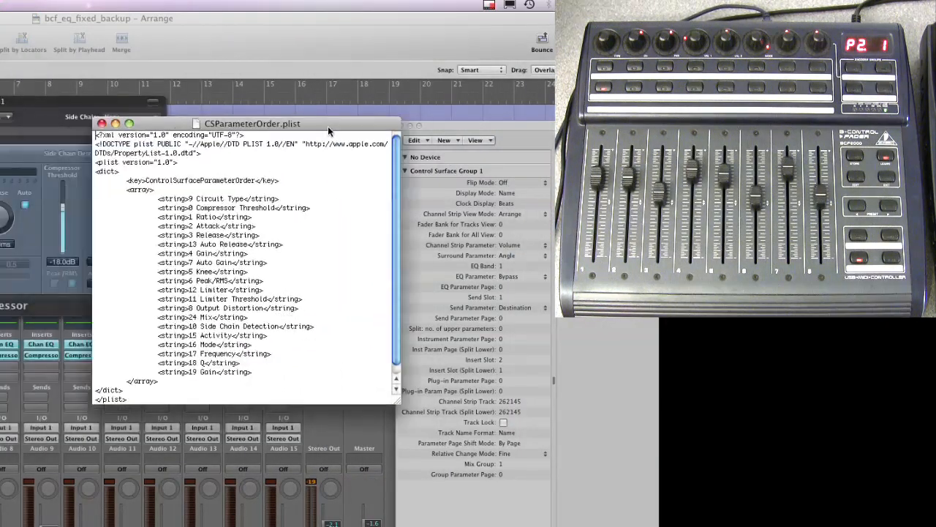
Step: Move the TextEdit parameter list aside so the Compressor plug-in is visible
left_click_drag(251, 123, 322, 94)
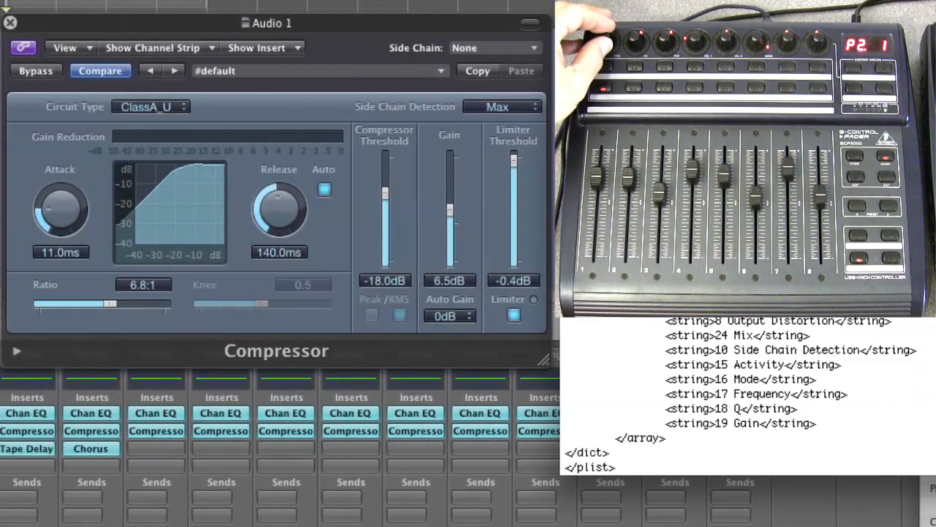
Step: Watch Circuit Type and Threshold change from the BCF2000, then bring the plist document back in front
left_click(149, 106)
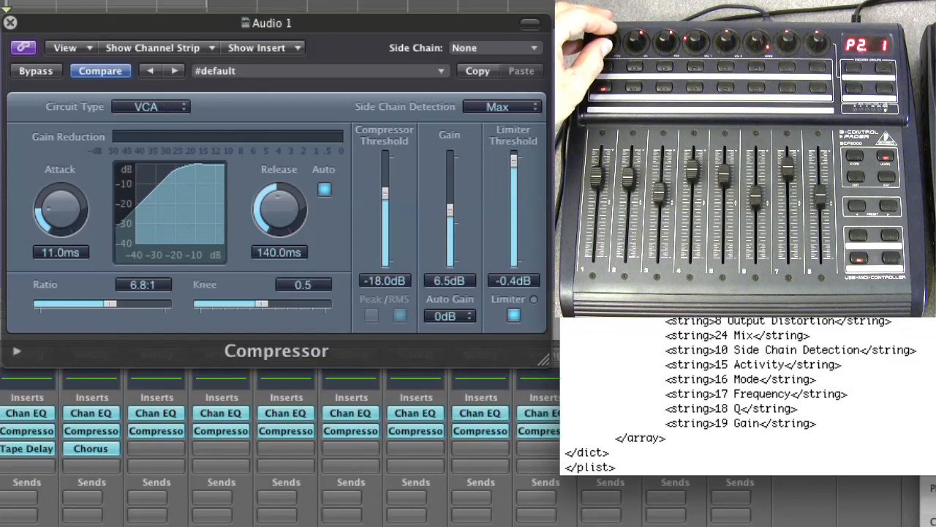
left_click(149, 106)
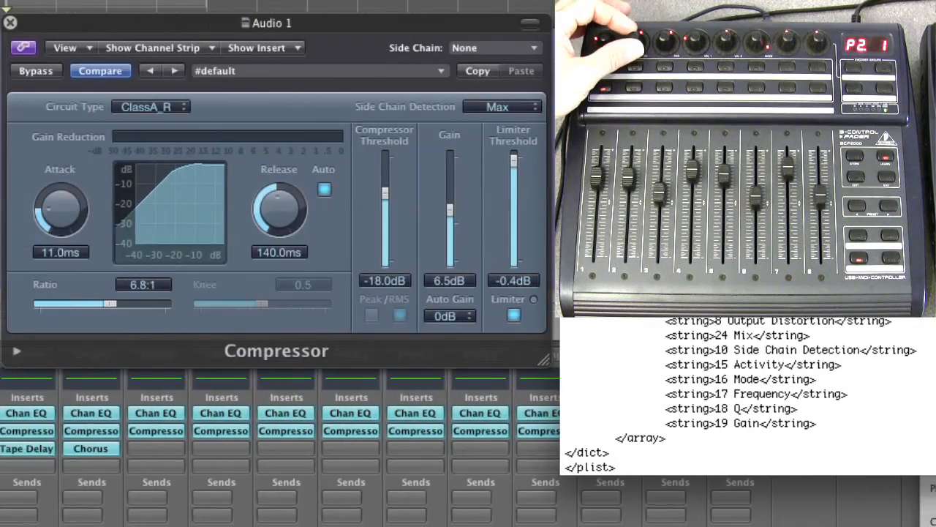
left_click_drag(383, 198, 383, 219)
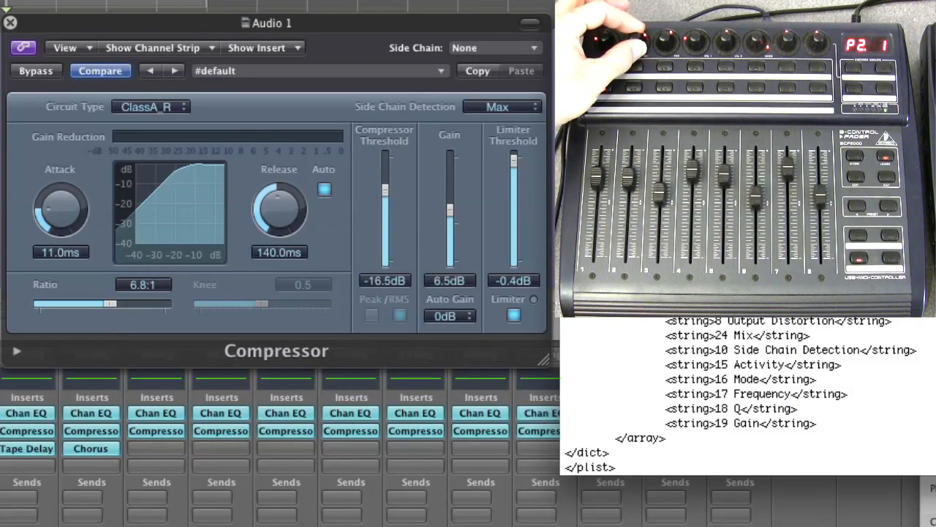
left_click_drag(383, 198, 384, 220)
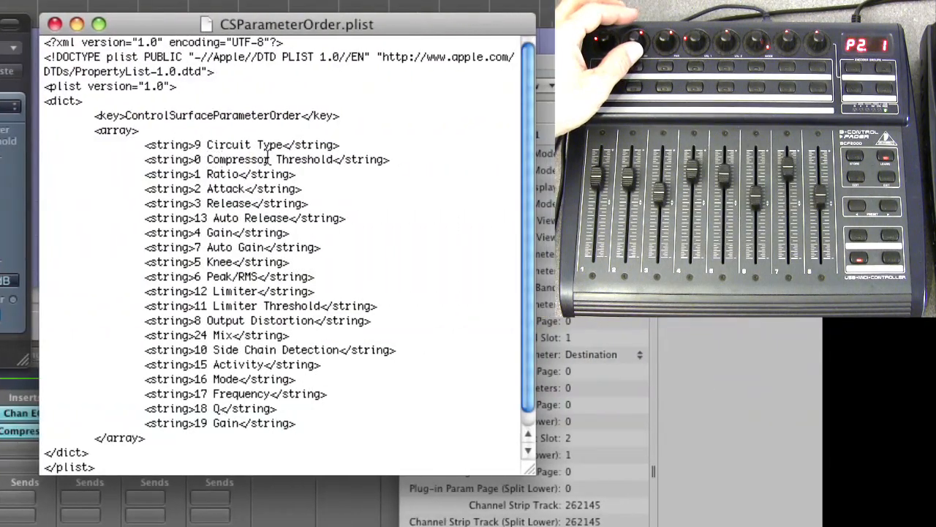
mouse_move(181, 146)
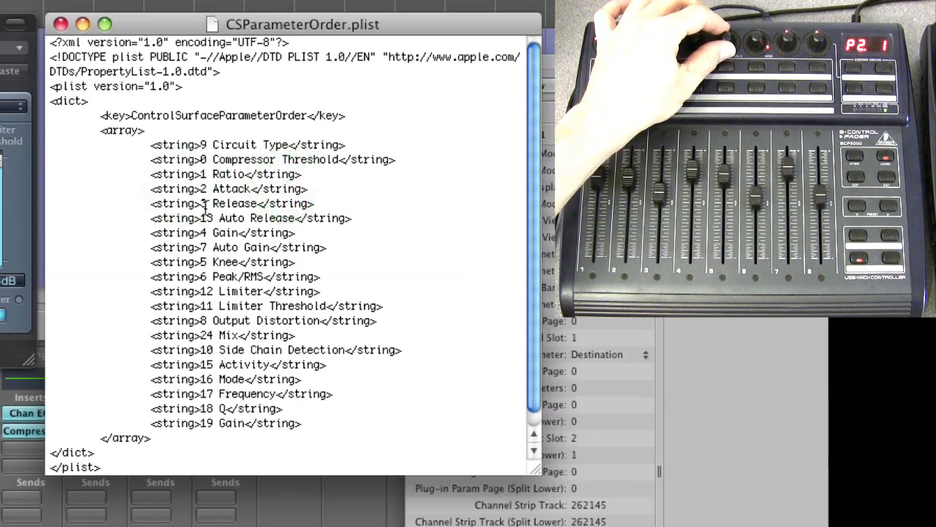
double_click(234, 203)
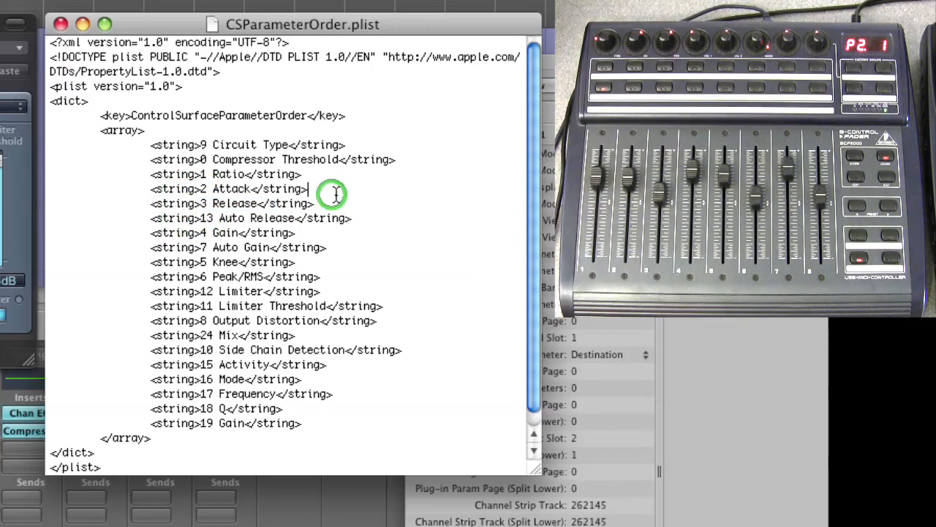
mouse_move(305, 37)
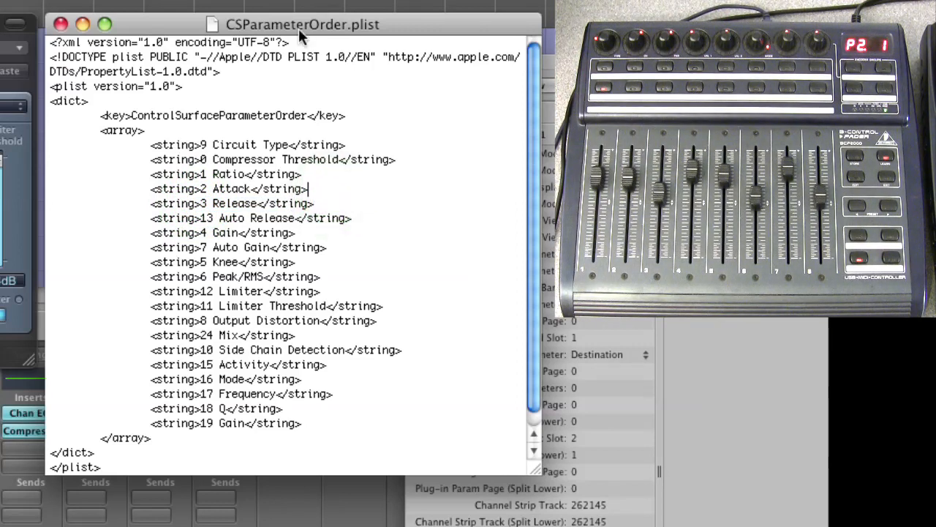
mouse_move(293, 222)
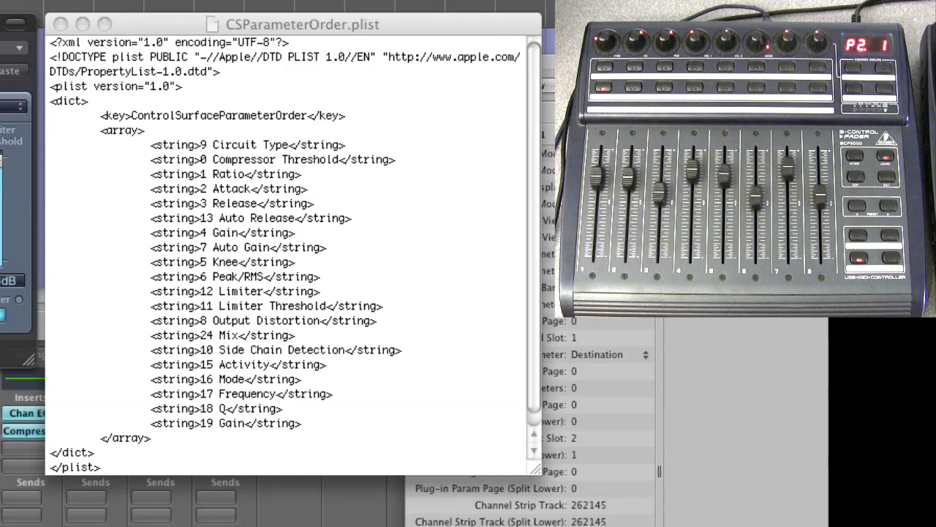
mouse_move(471, 225)
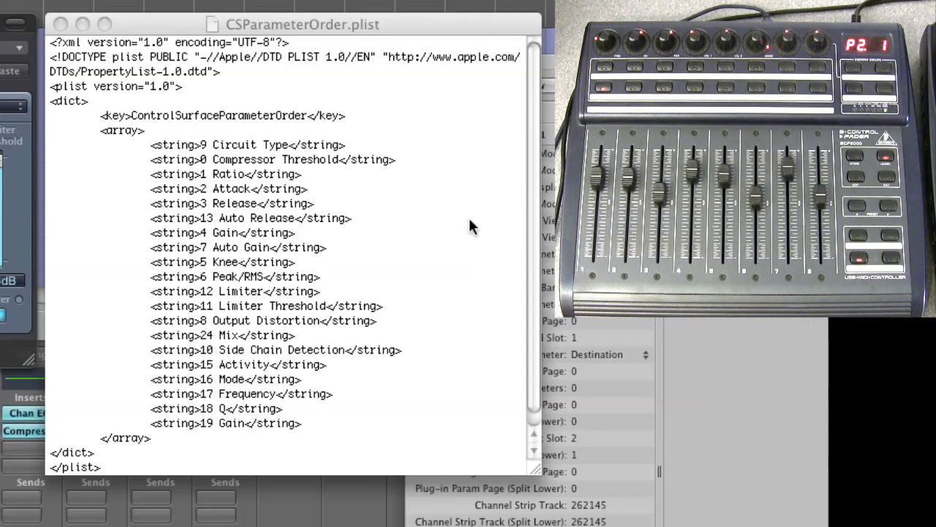
mouse_move(242, 173)
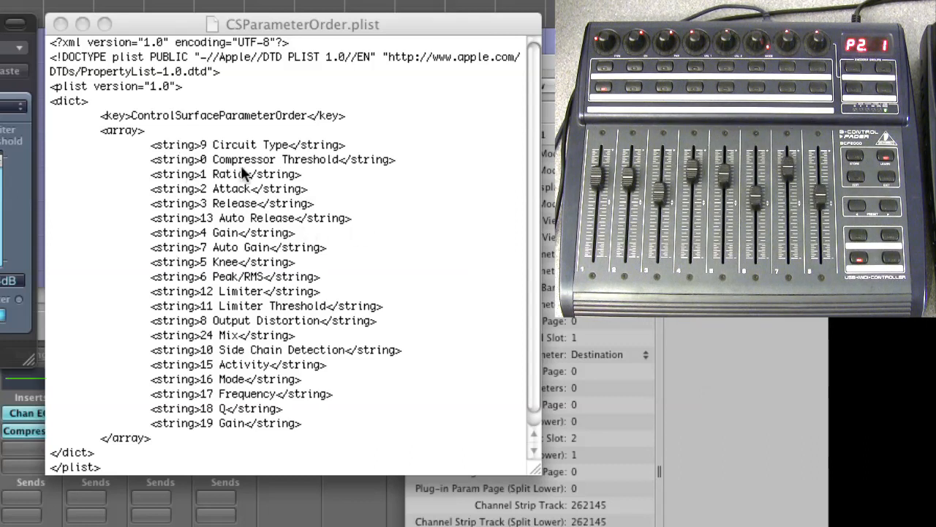
mouse_move(241, 173)
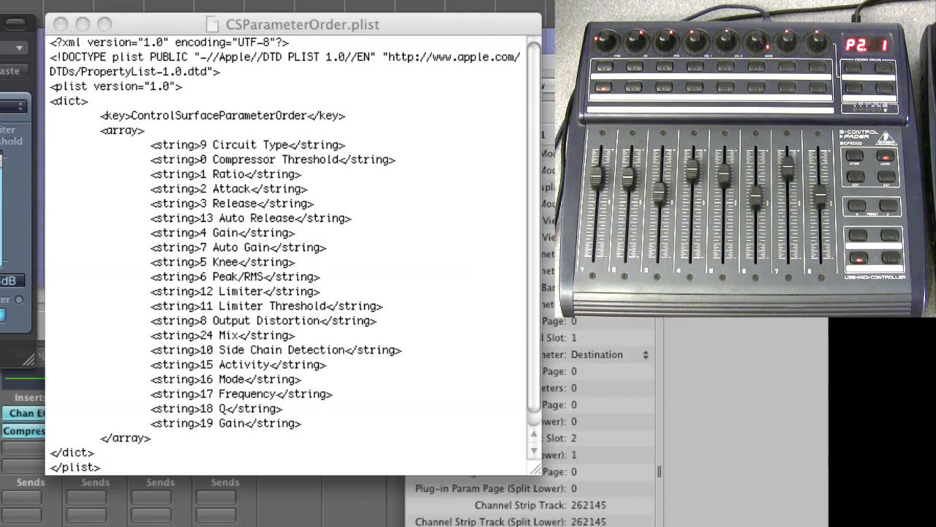
mouse_move(243, 188)
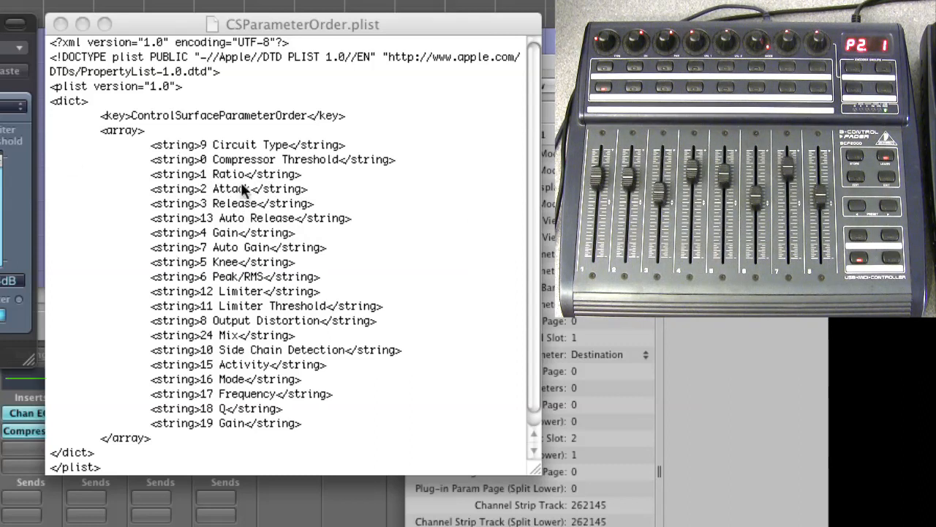
mouse_move(246, 210)
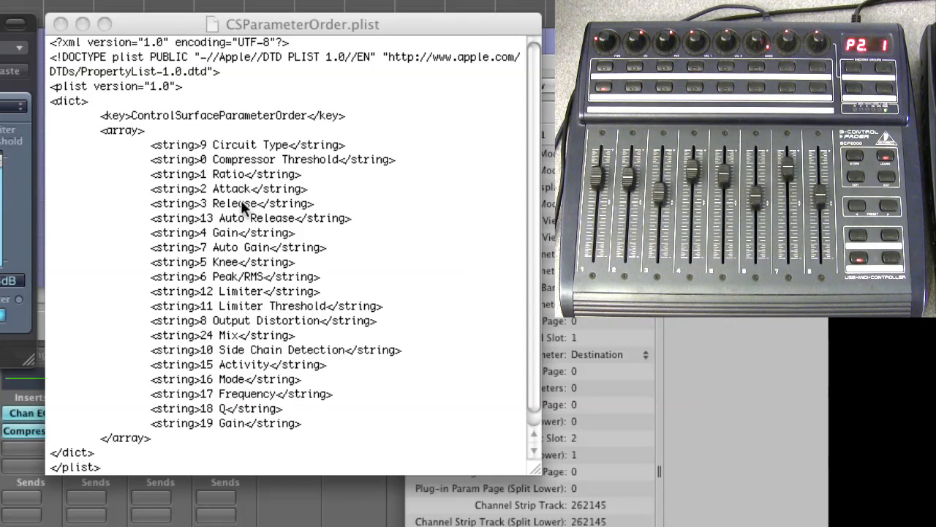
mouse_move(354, 153)
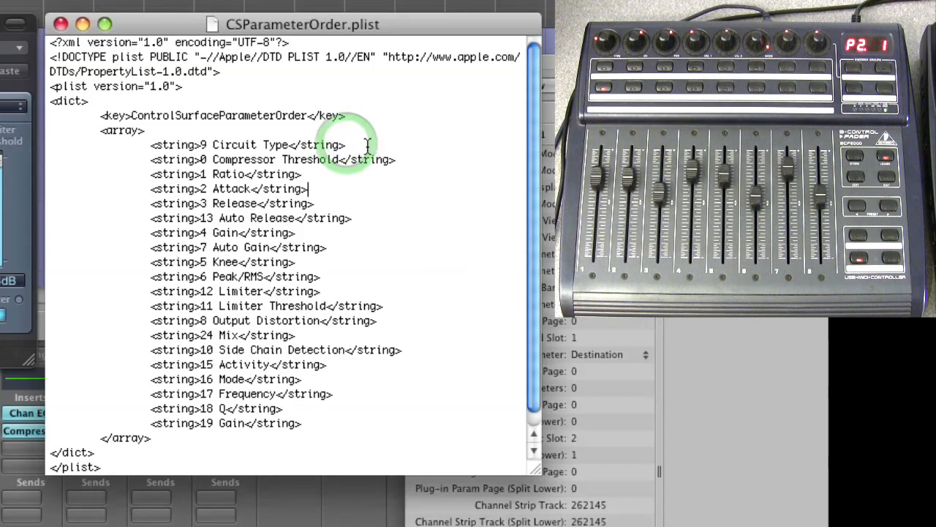
Step: Delete the Circuit Type line and re-enter '<string>9 Circuit Type</string>' below Auto Release
double_click(246, 145)
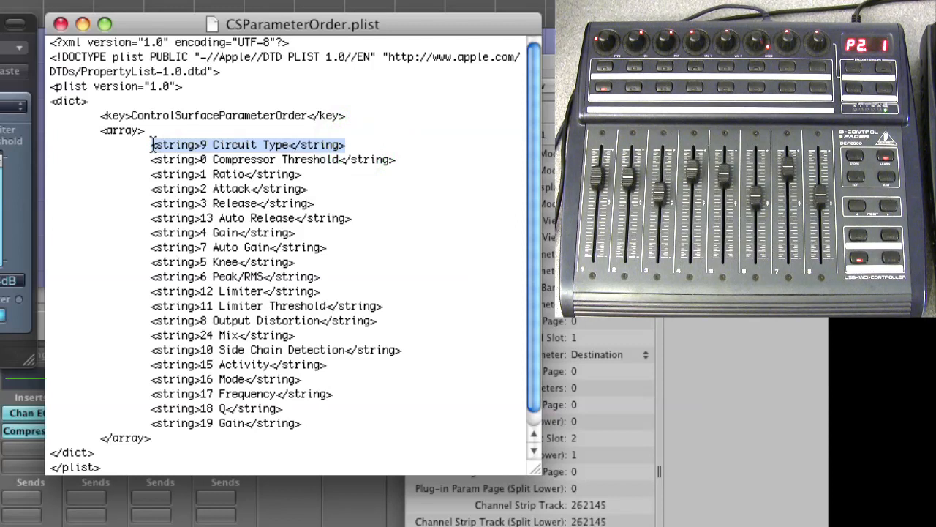
key("Delete")
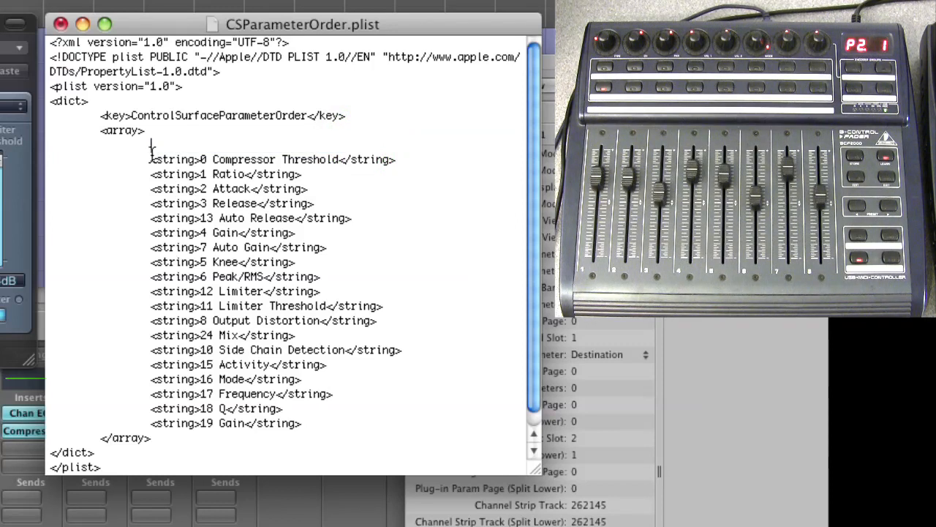
left_click(146, 147)
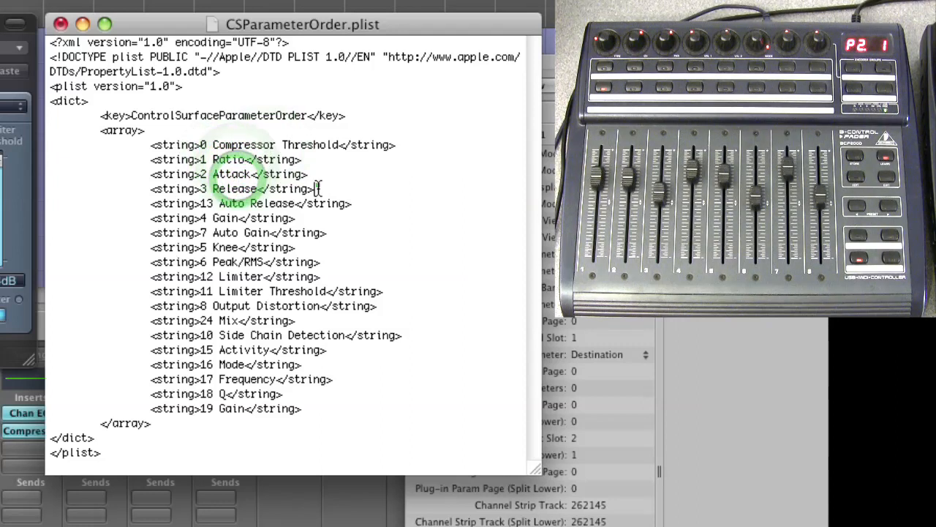
mouse_move(358, 242)
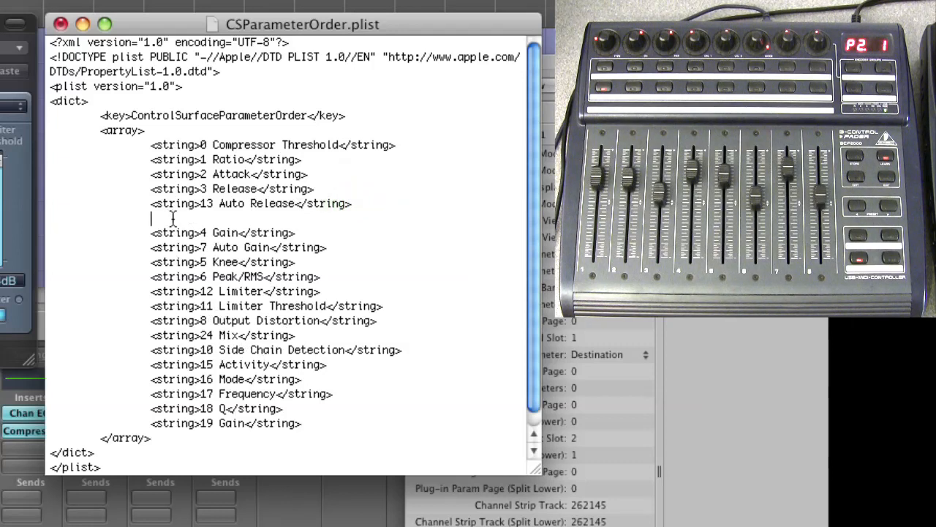
type("<string>9 Circuit Type</string>")
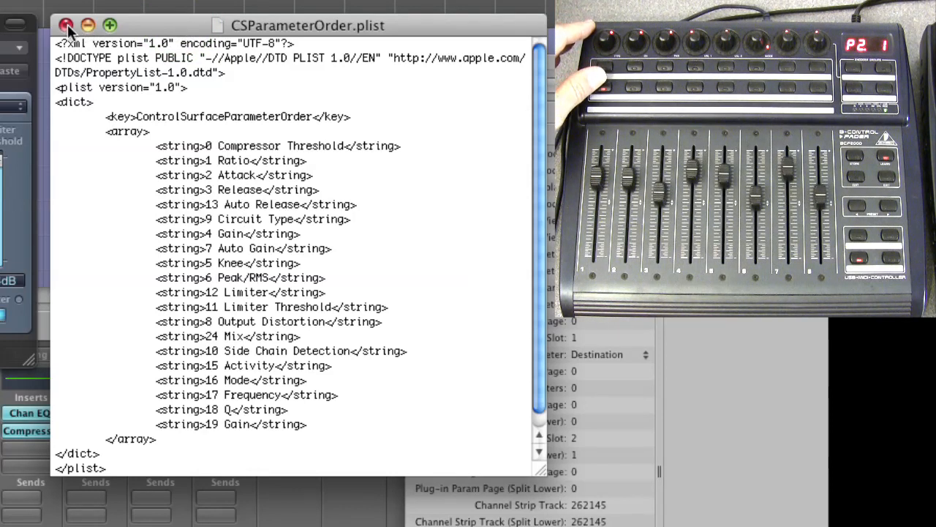
Step: Close and save CSParameterOrder.plist, then reopen the Compressor plug-in on Audio 1
left_click(68, 27)
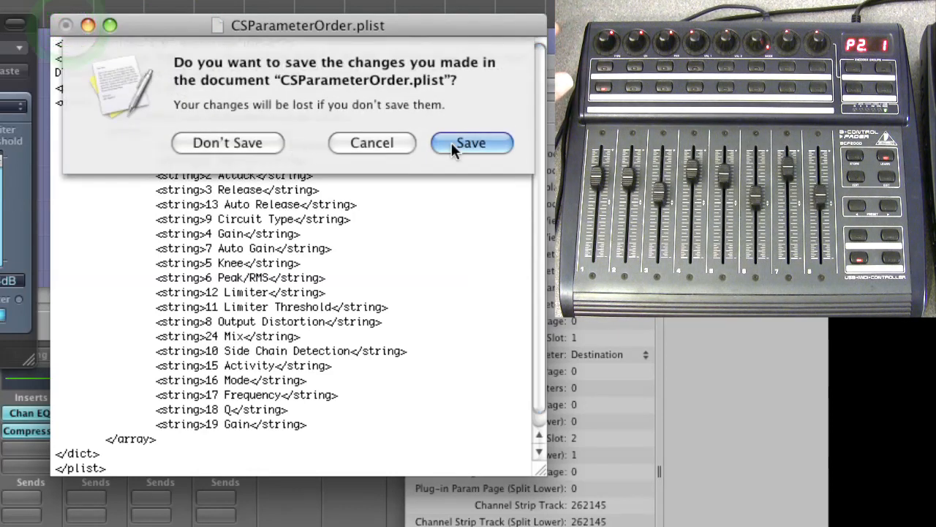
left_click(471, 144)
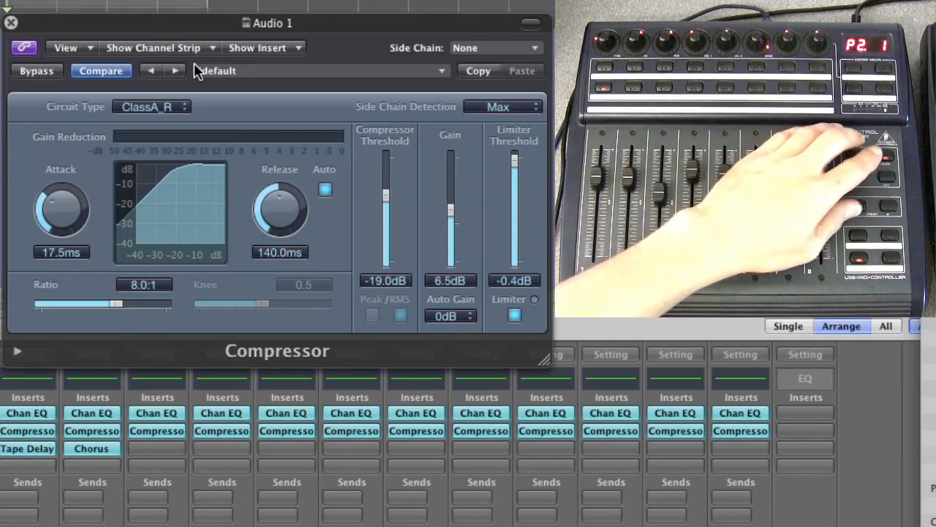
left_click(12, 24)
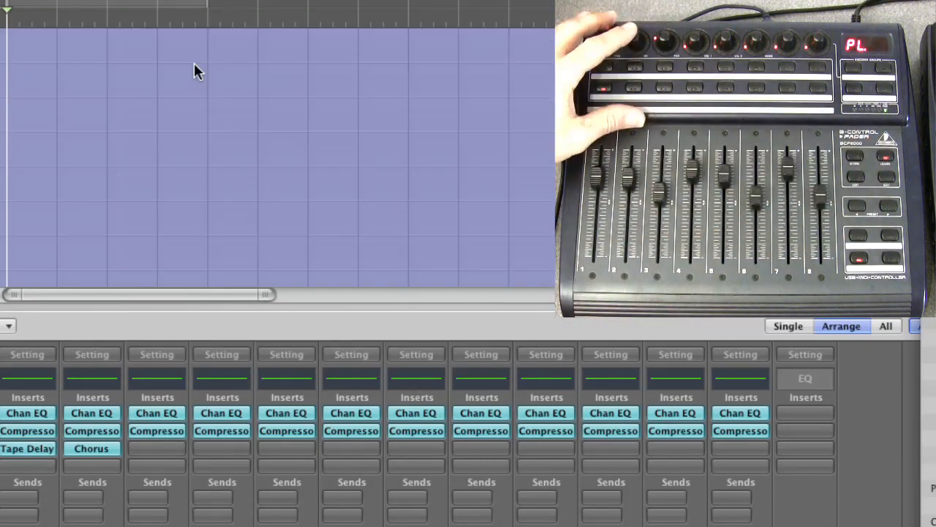
double_click(28, 430)
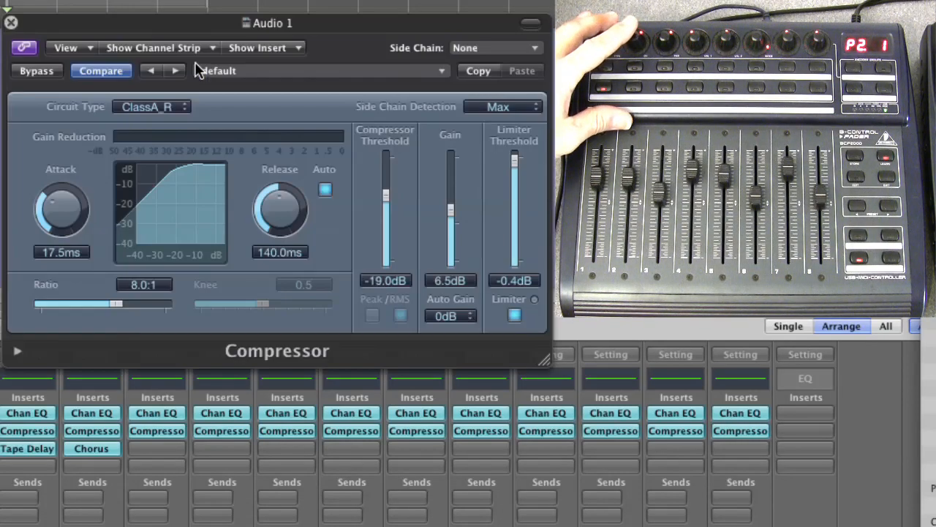
Step: Test the BCF2000 on the Compressor (order unchanged yet) and close the plug-in window
left_click(152, 105)
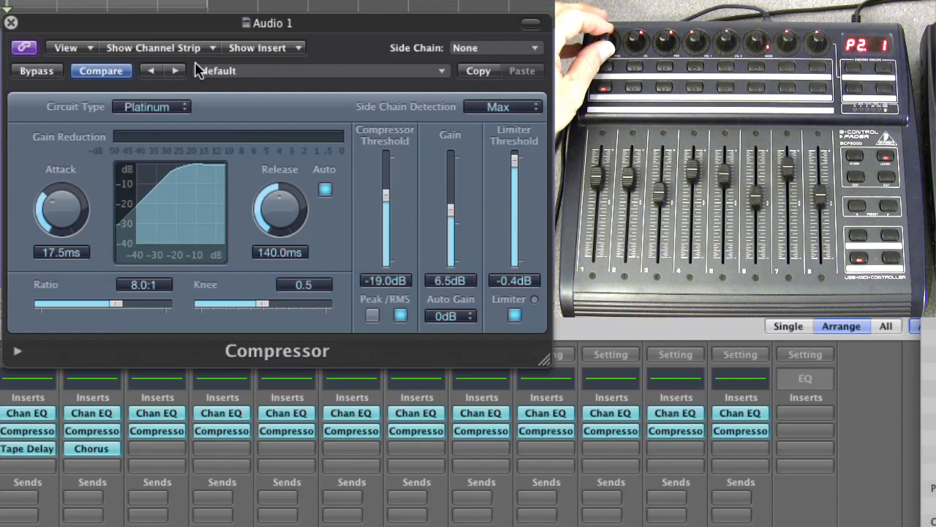
left_click(152, 107)
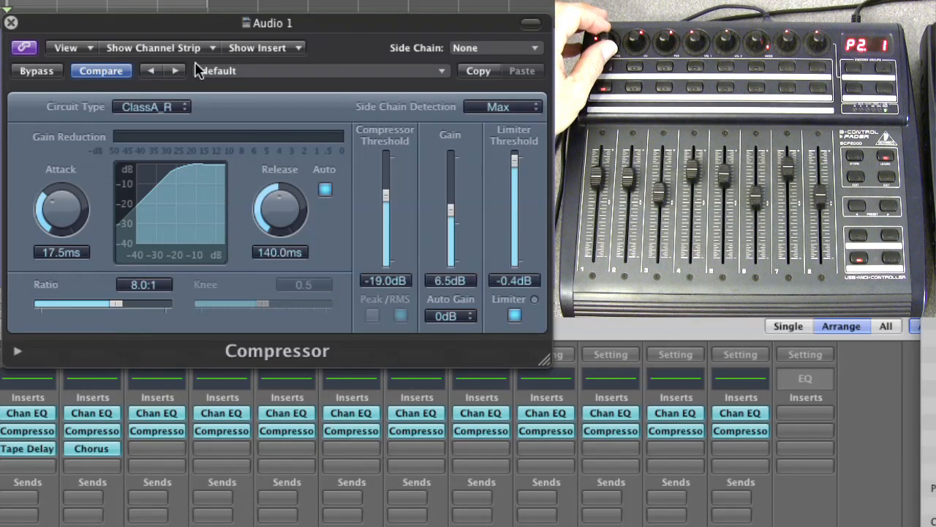
left_click(152, 106)
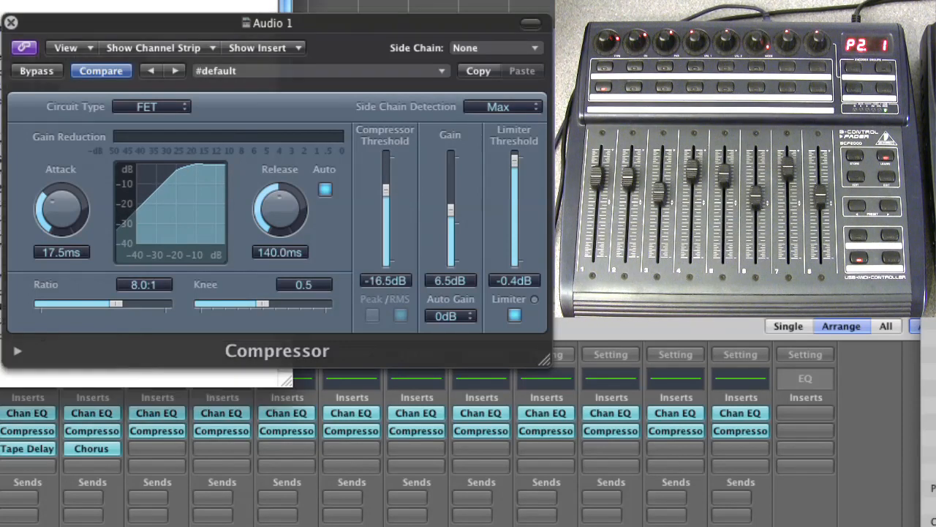
left_click(70, 9)
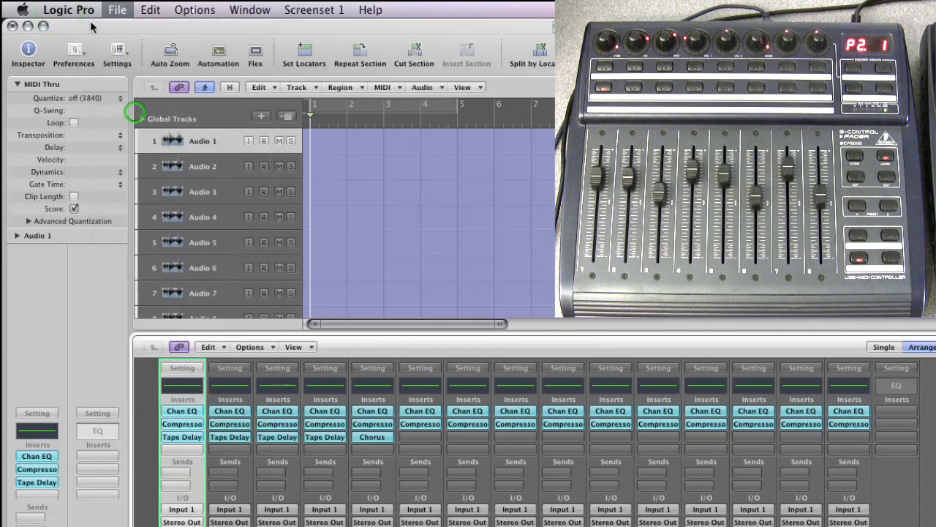
Step: Quit Logic Pro and relaunch it so the new parameter order loads
left_click(67, 9)
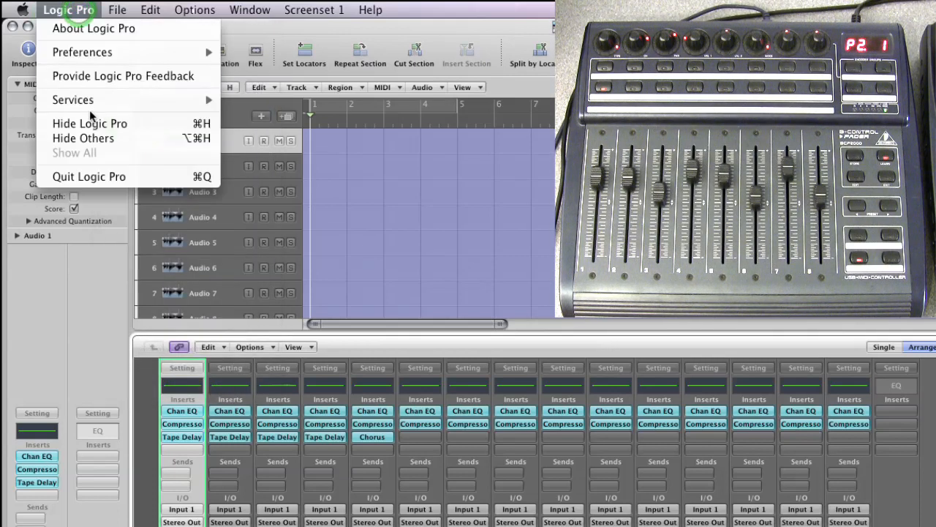
left_click(90, 123)
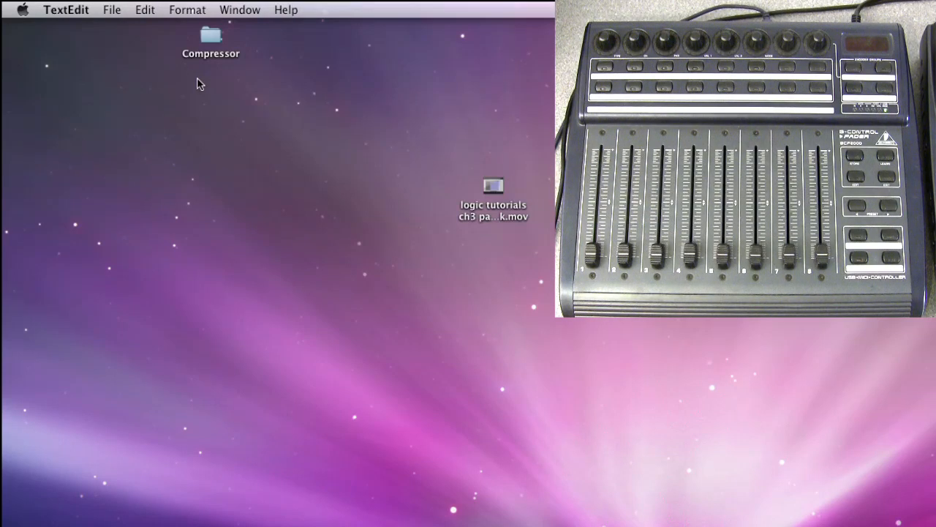
mouse_move(222, 158)
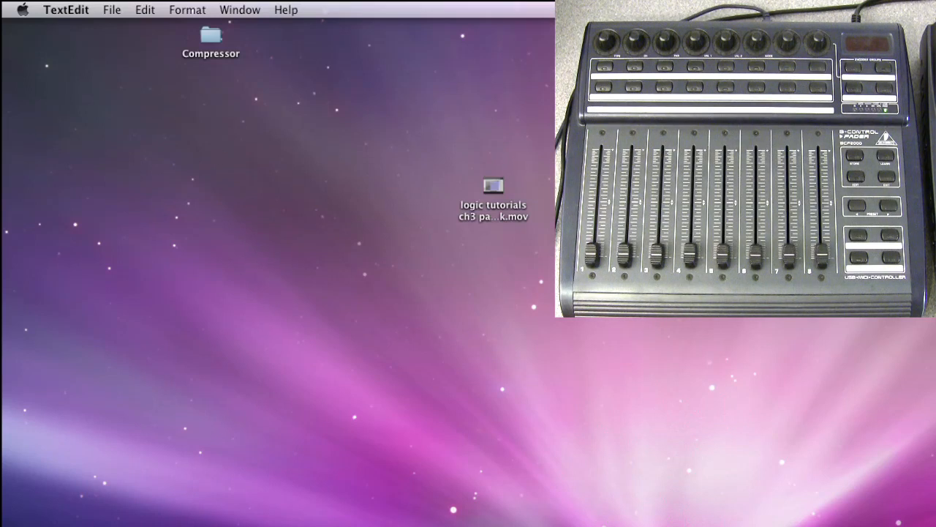
left_click(66, 9)
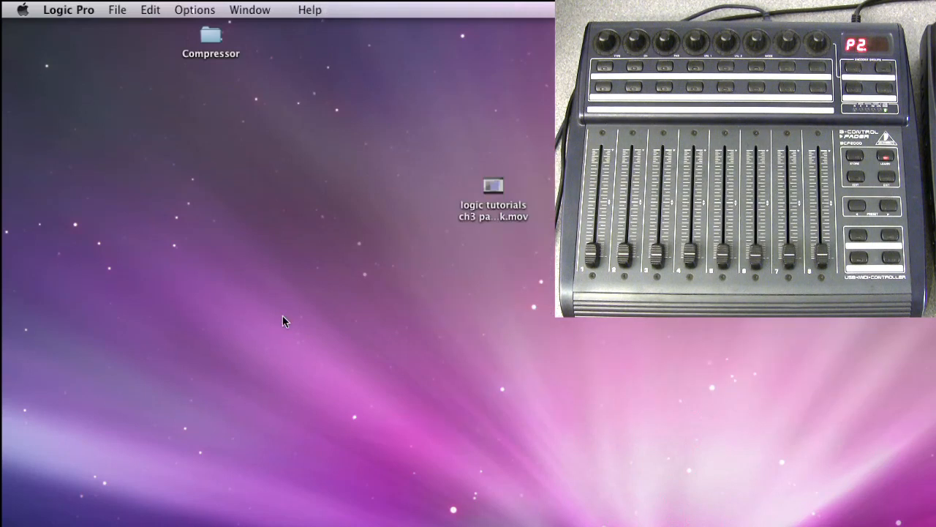
Step: Bring the reloaded project back with the Compressor on Audio 1 open
left_click(117, 9)
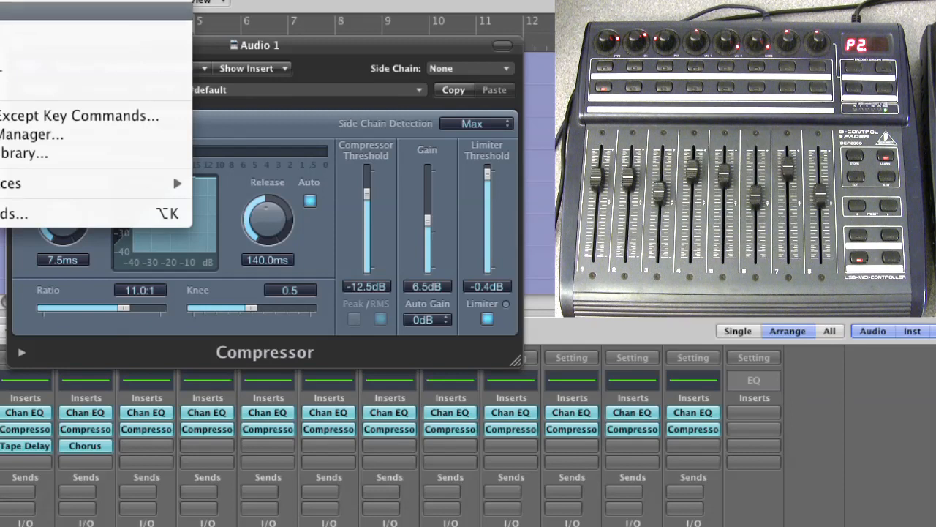
left_click(12, 184)
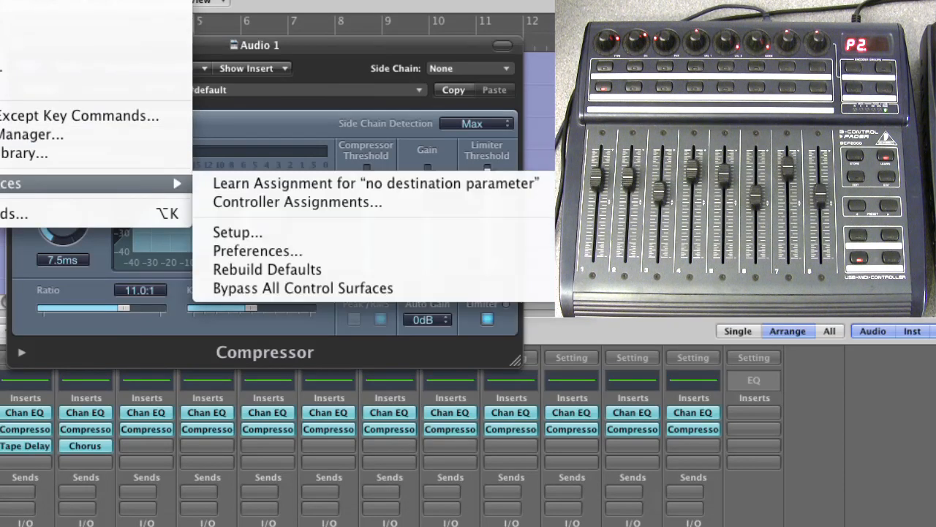
left_click(237, 231)
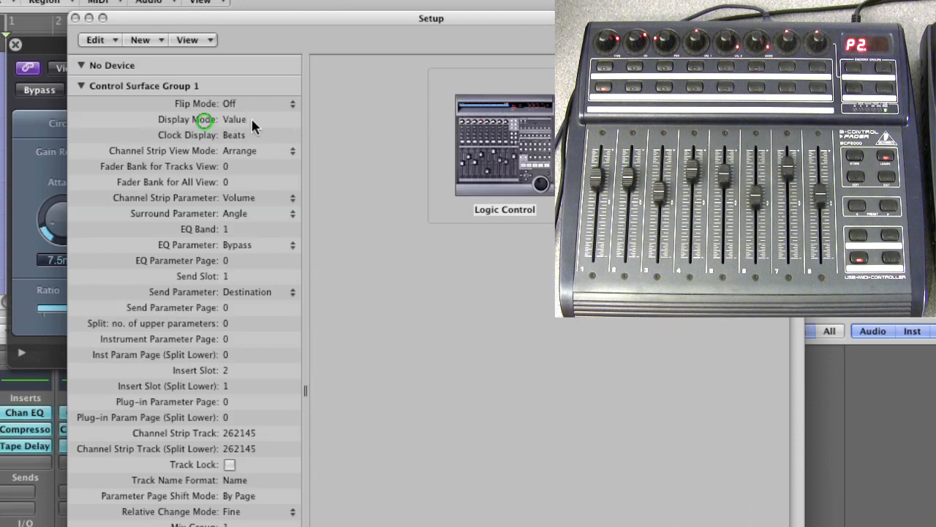
left_click(249, 119)
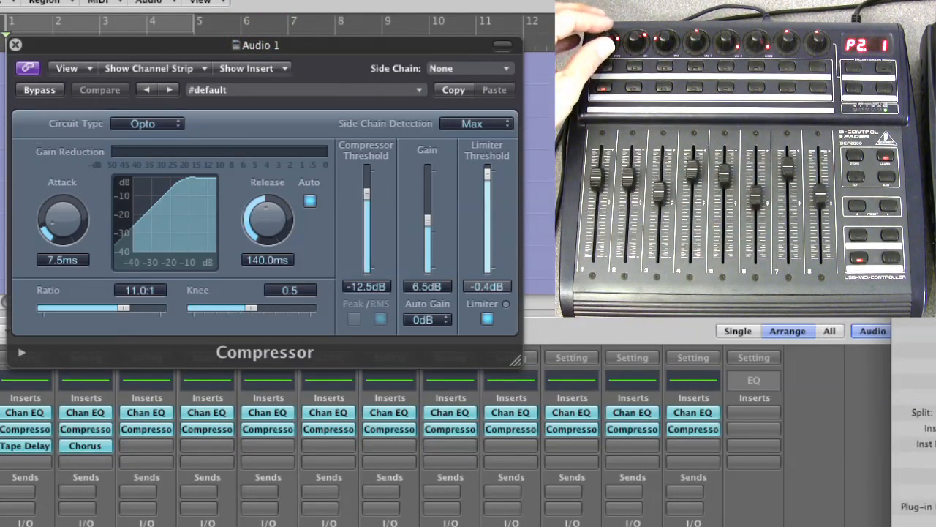
Step: Dial in −24 dB threshold, 6.1:1 ratio, 16.5 ms attack and 120 ms release from the BCF2000
left_click(100, 90)
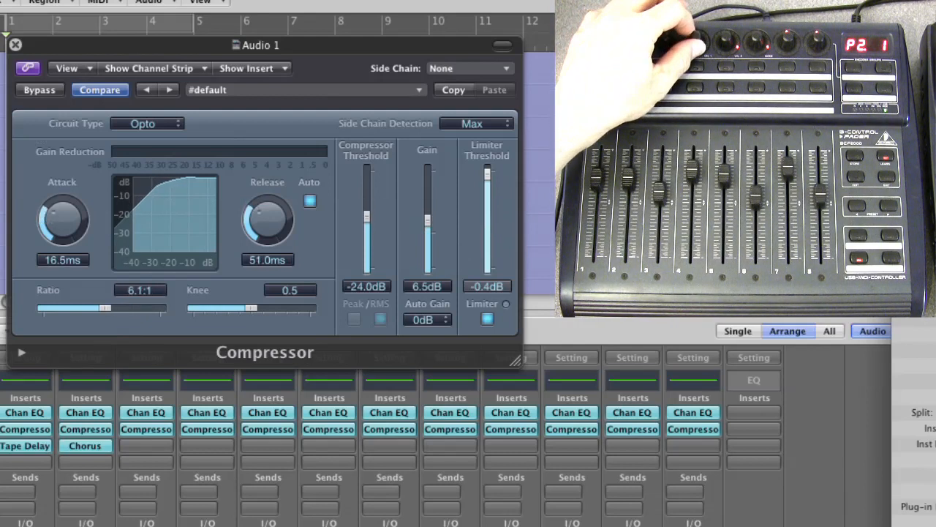
left_click_drag(267, 219, 268, 190)
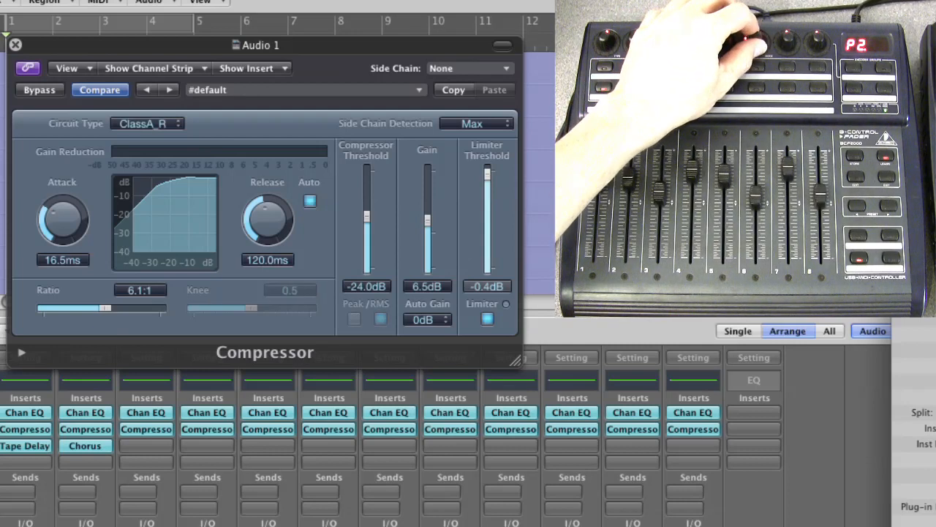
left_click(146, 123)
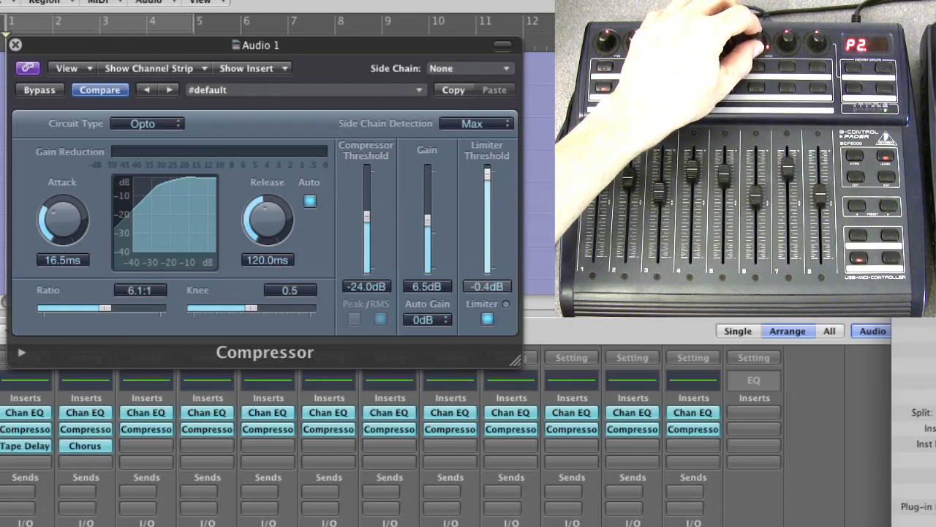
left_click(147, 123)
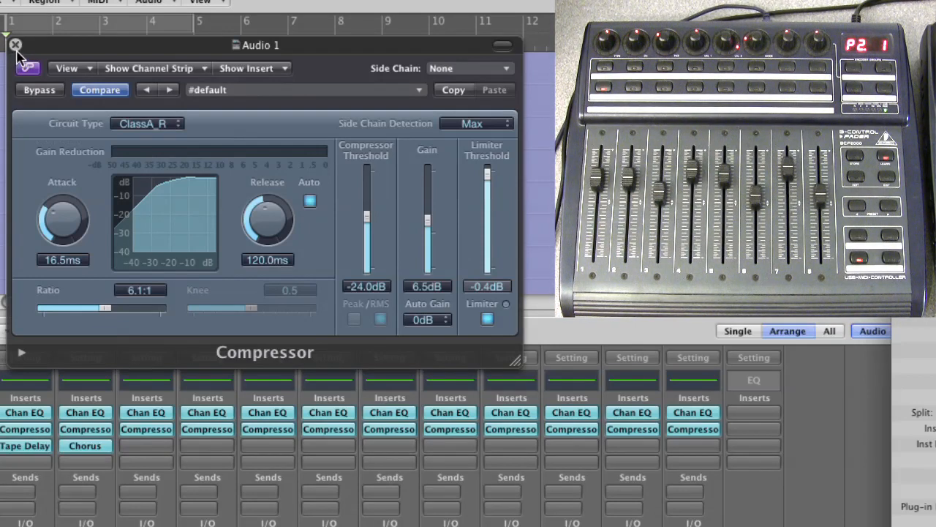
Step: Close the Compressor window and bring up the Control Surfaces setup for the Logic Control device
left_click(14, 44)
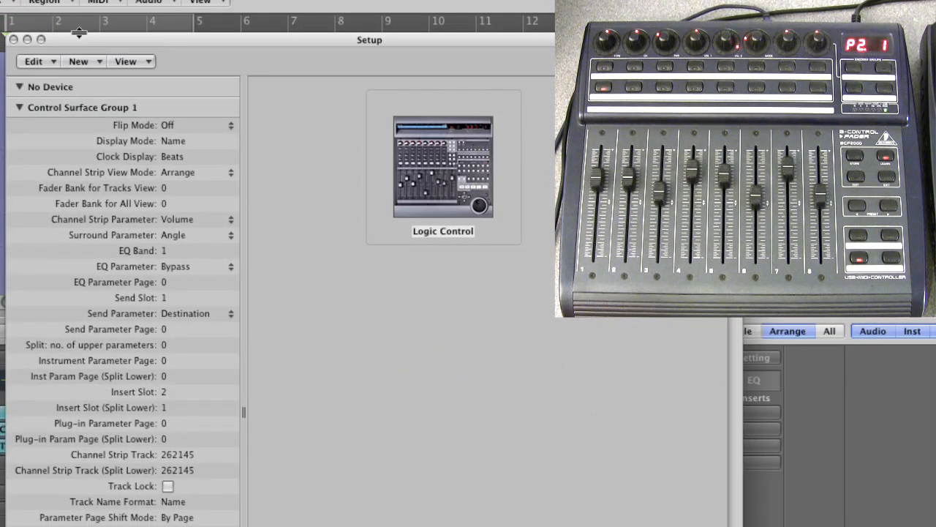
left_click(737, 330)
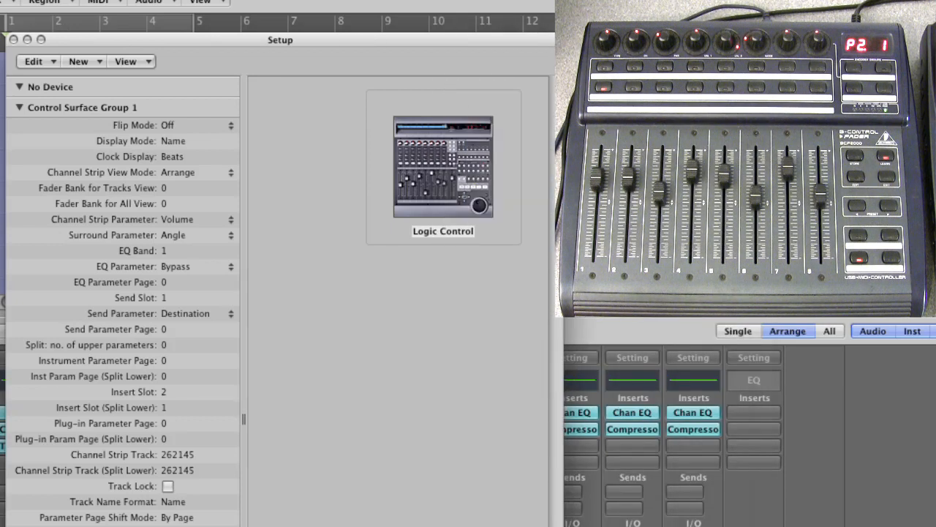